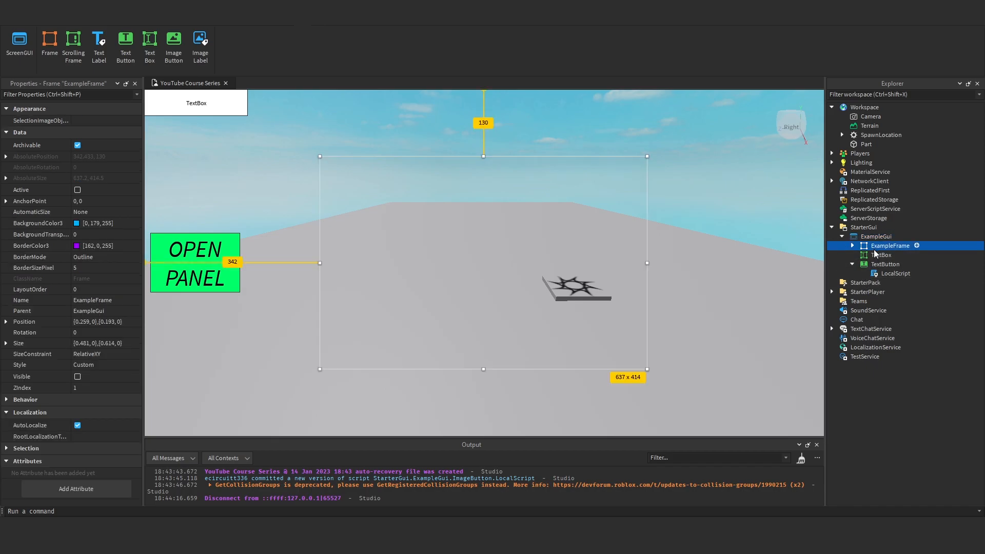
Select the TextBox and drag it to the top-left, above the OPEN PANEL button
left_click(881, 254)
type("{0.1, 0},{0.1, 0}")
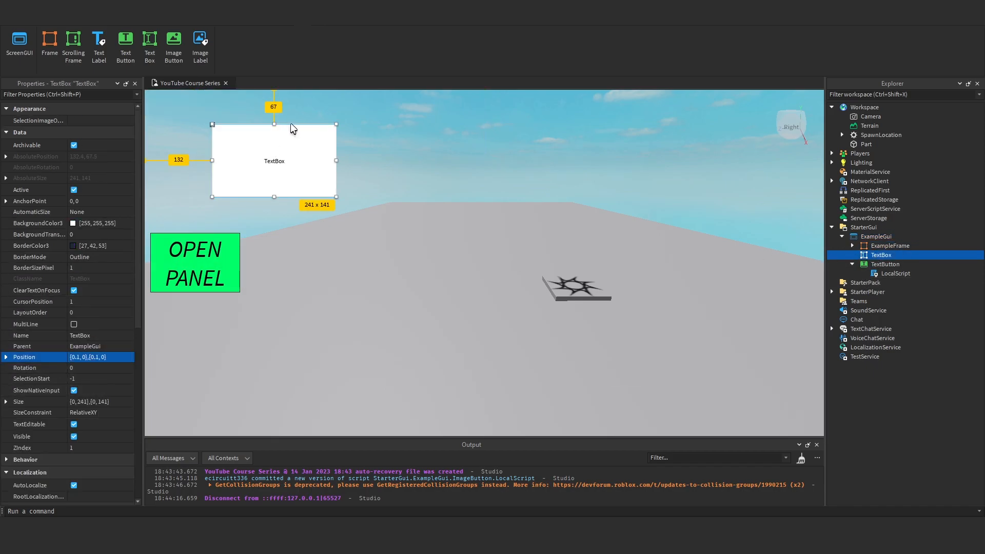
left_click_drag(274, 161, 358, 328)
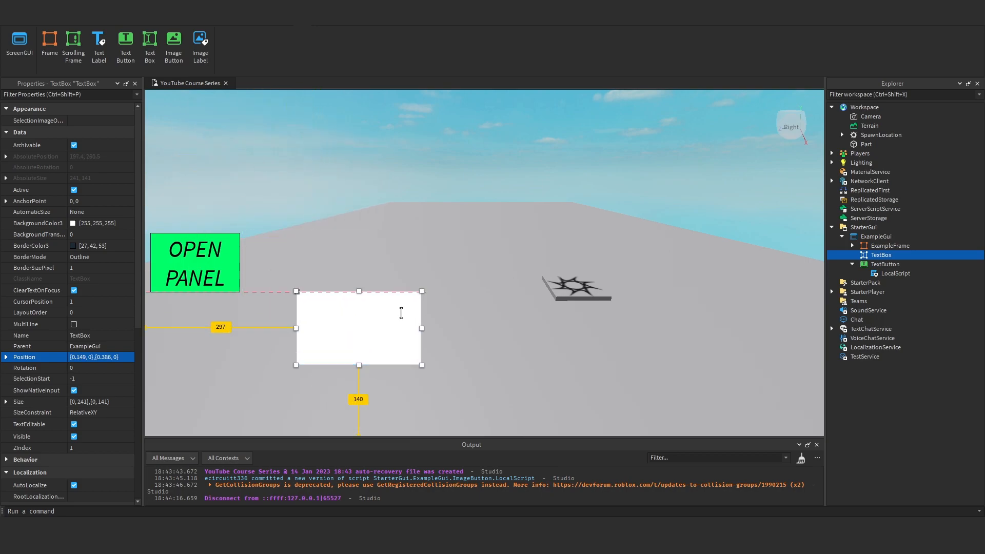
left_click_drag(359, 328, 229, 152)
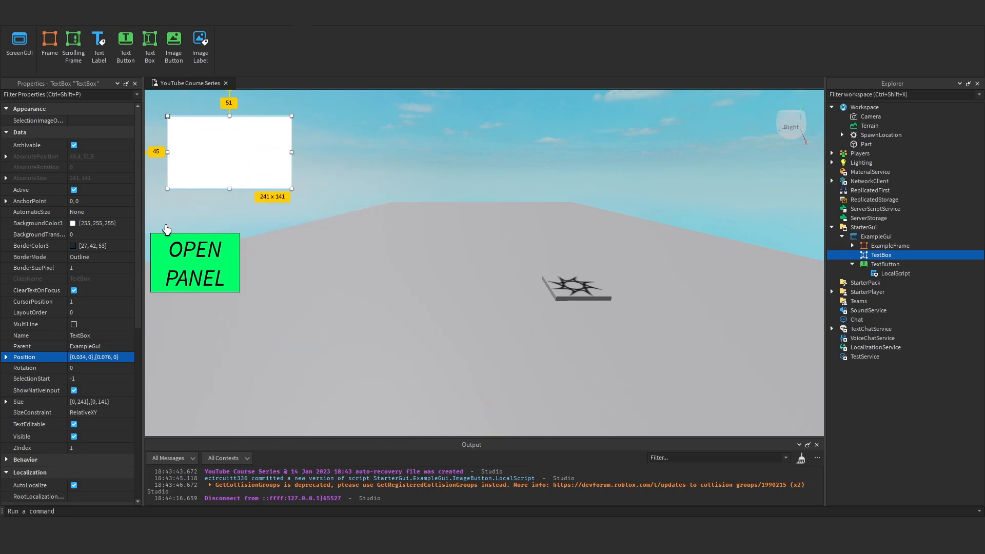
scroll("down", 3)
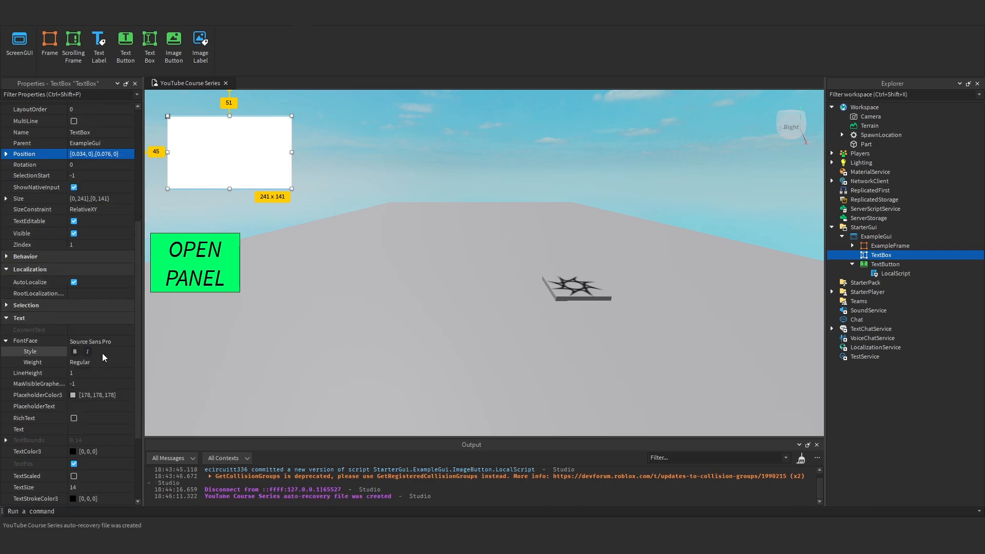
Set the TextBox PlaceholderText to 'Enter Text Here...' and try typing in the box
left_click(34, 406)
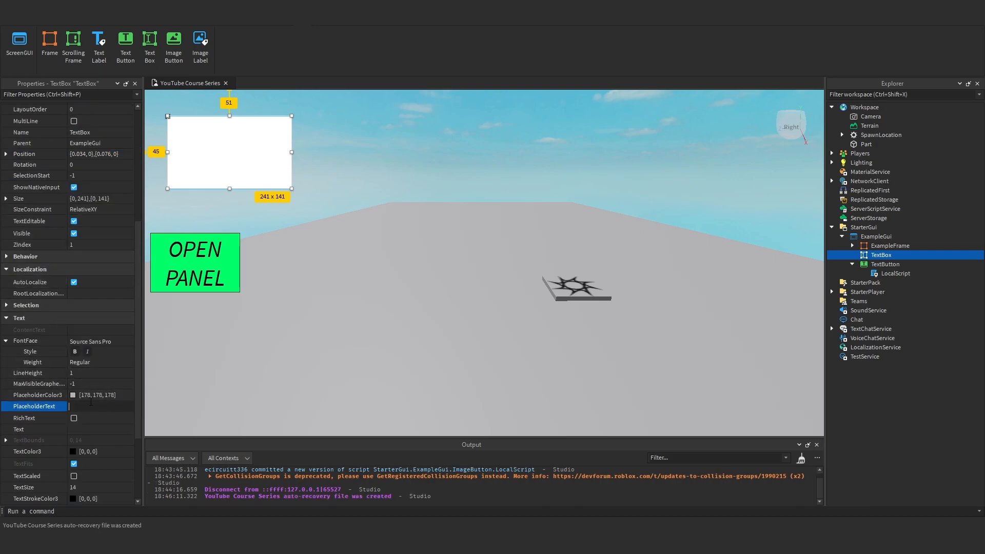
type("Enter Text h")
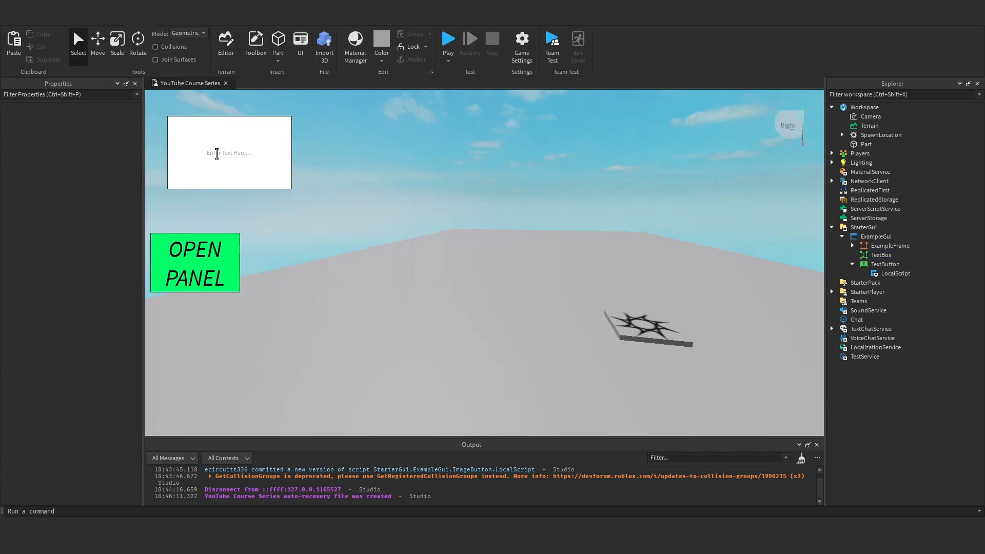
type("feijok")
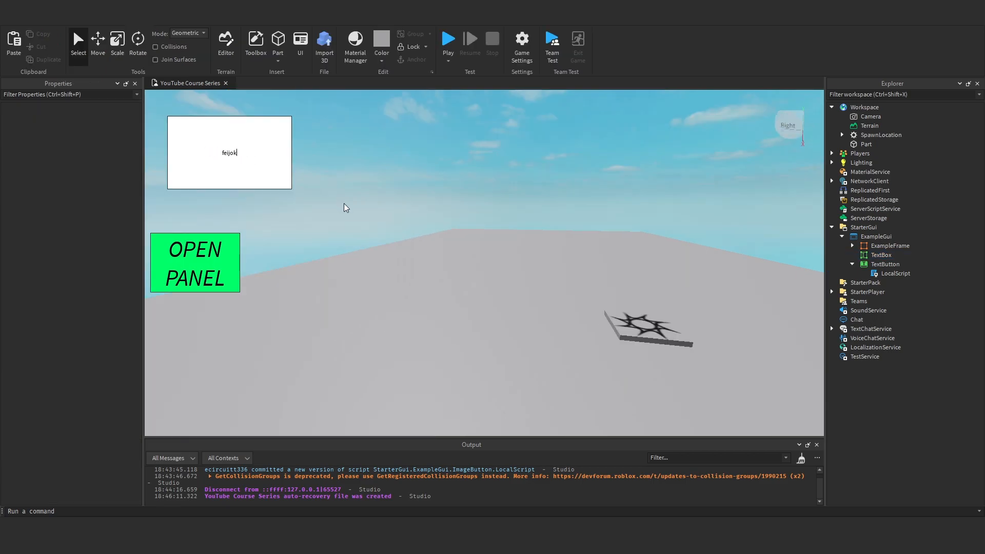
left_click(881, 255)
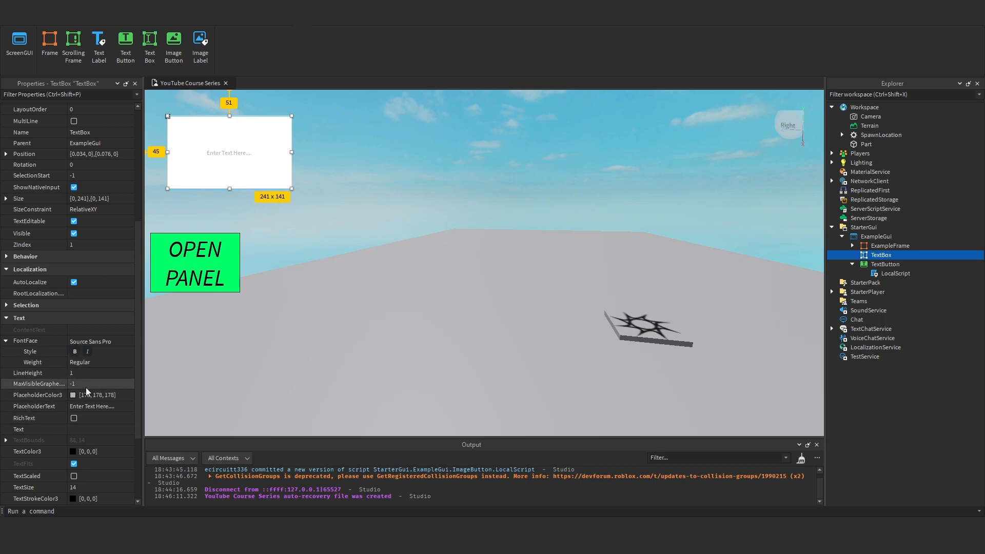
Enter 'hello' as the TextBox text and set its TextColor3 to yellow
scroll("down", 3)
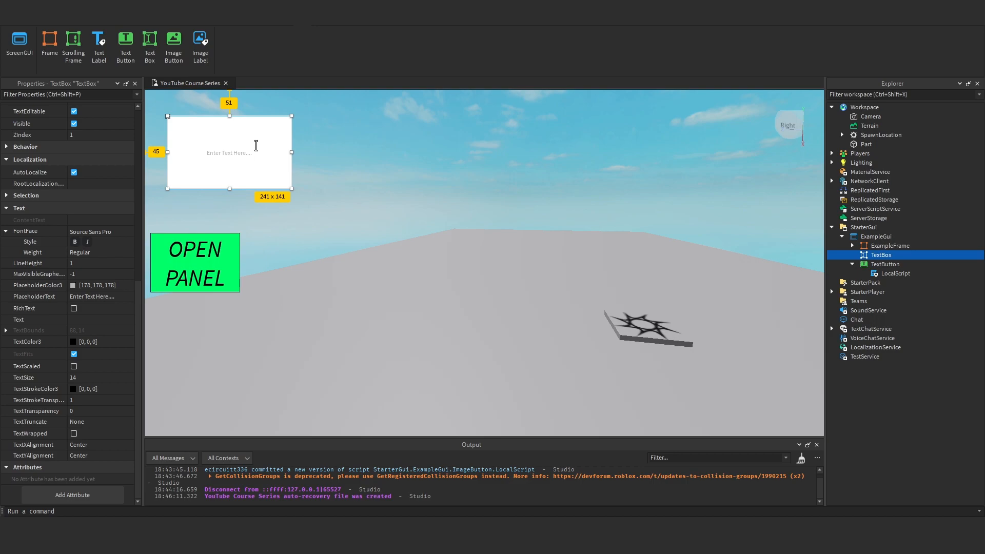
type("hello")
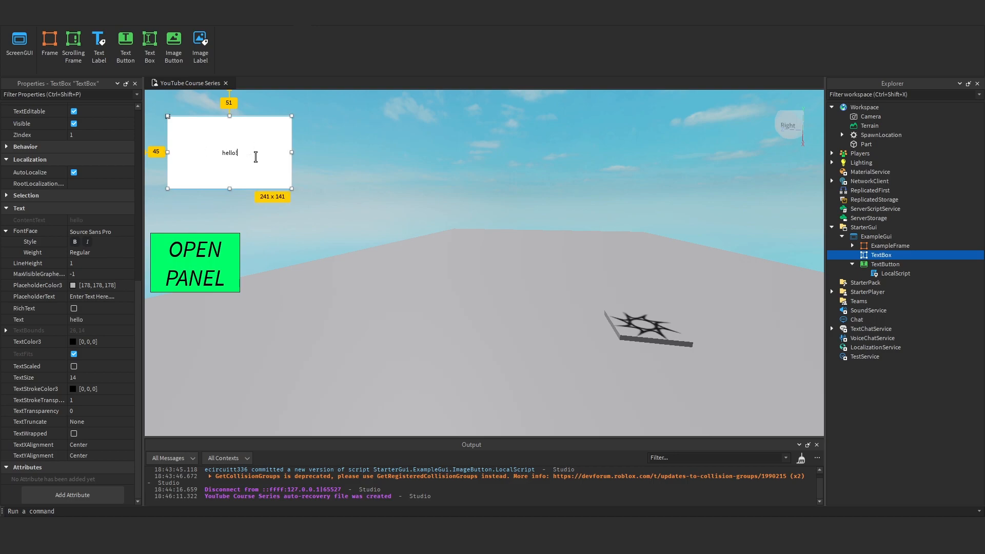
left_click(74, 342)
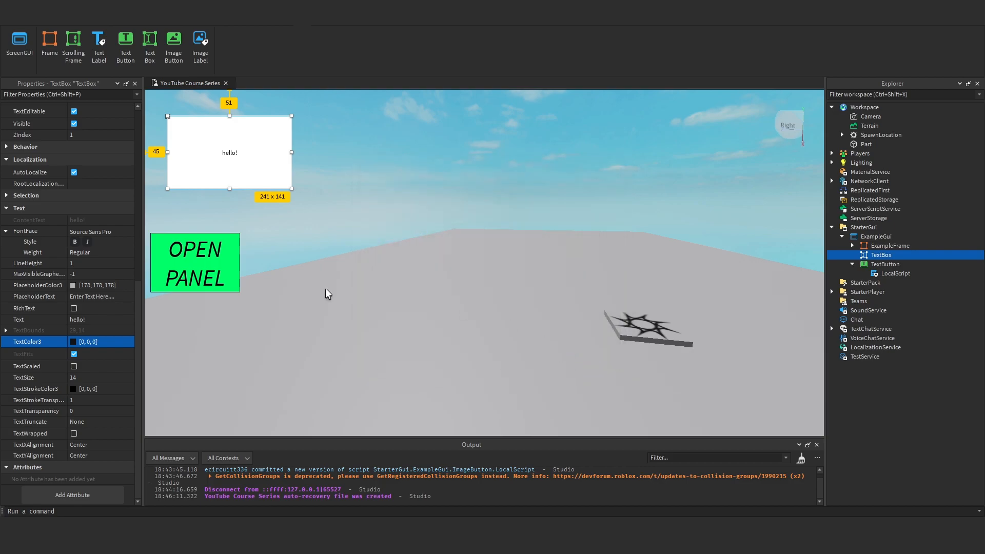
left_click(98, 341)
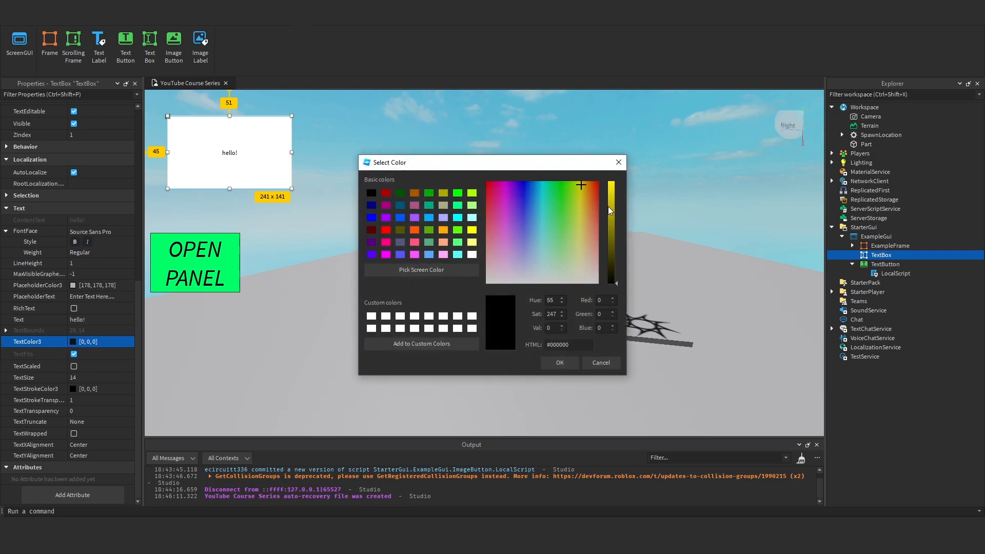
left_click(558, 362)
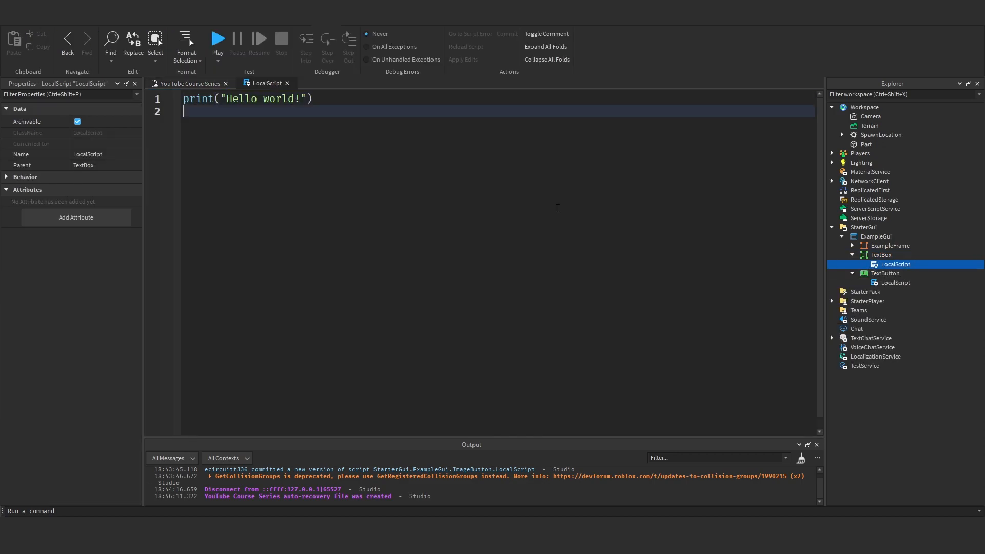
Code the LocalScript so textBox.InputBegan prints Hello, then start a playtest
type("local")
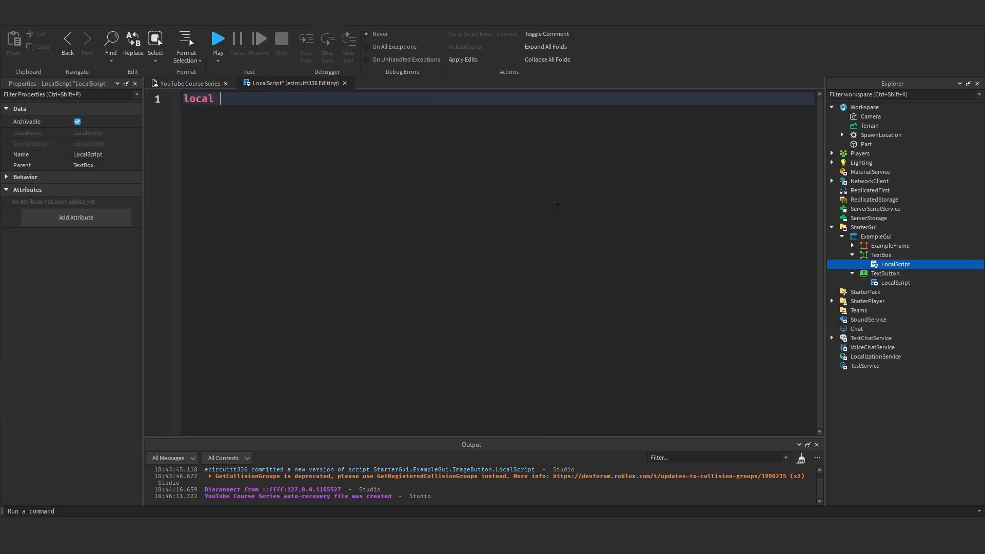
type("textBox")
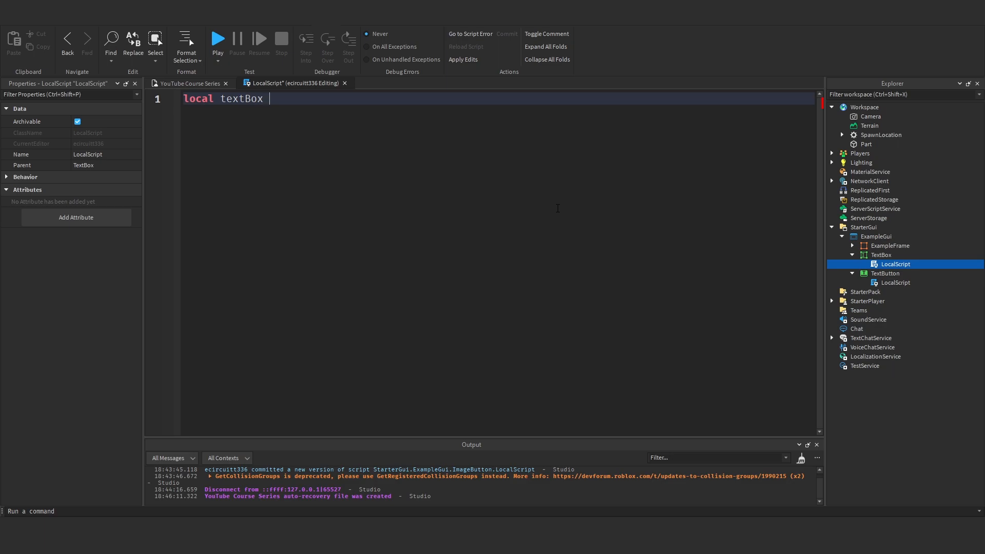
type("= script.Parent")
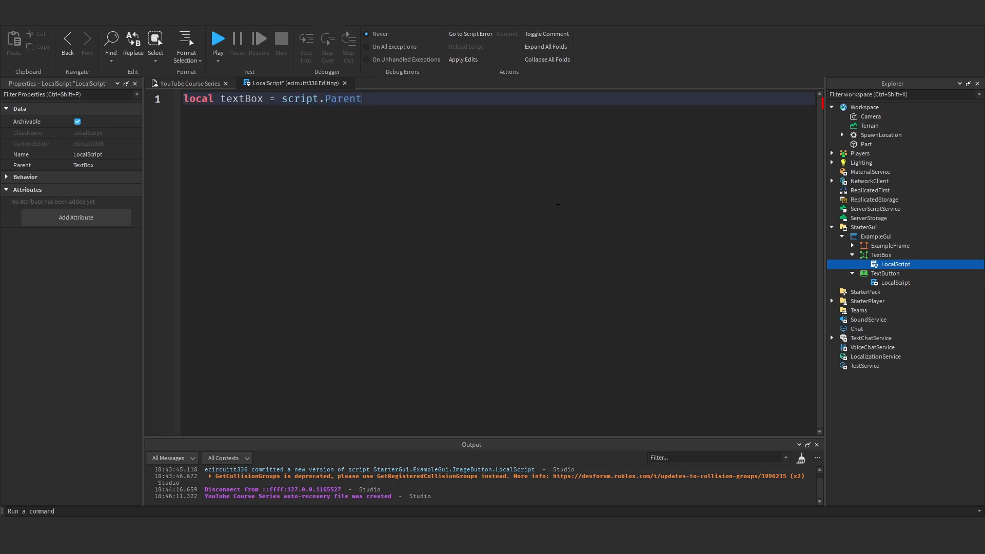
type("textBox")
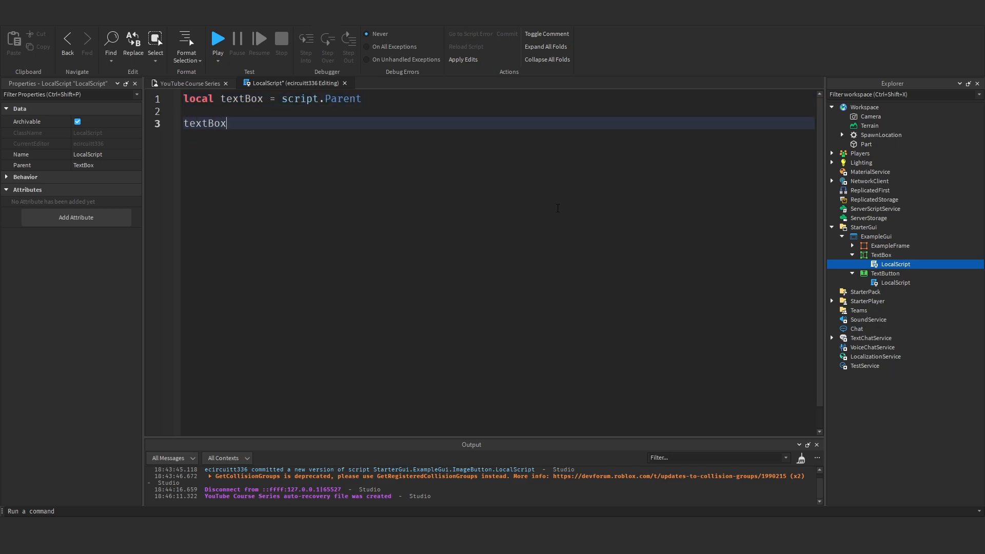
type(".")
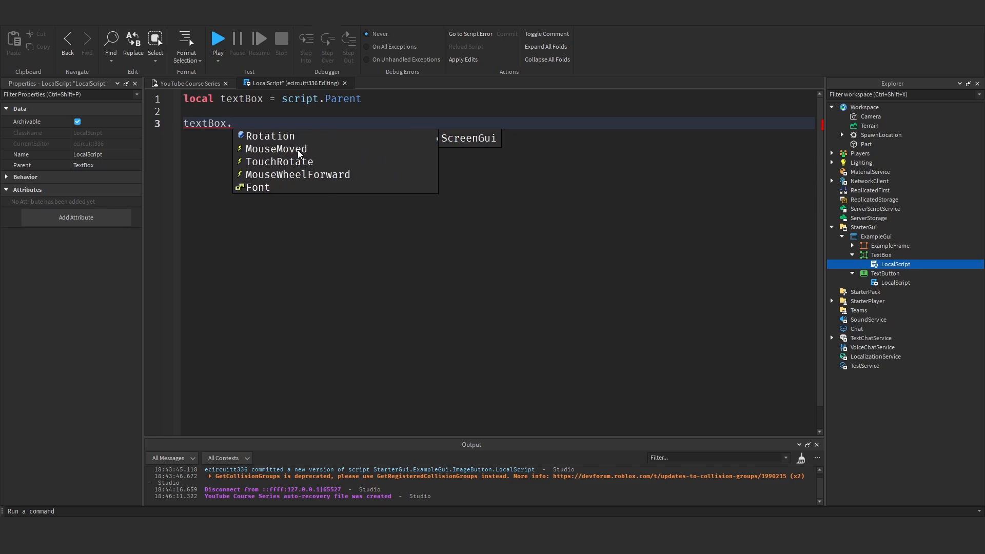
mouse_move(333, 178)
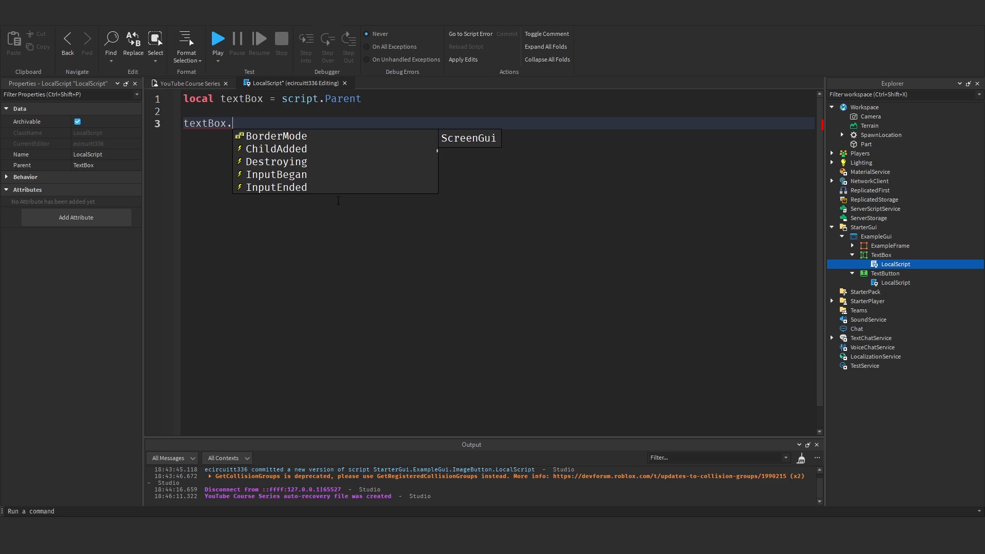
mouse_move(322, 188)
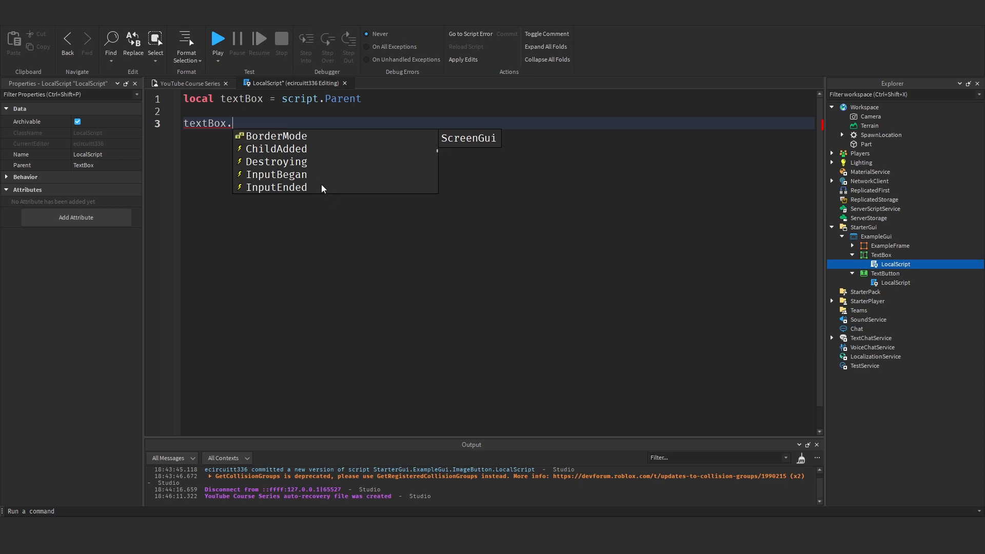
mouse_move(318, 167)
type("InputBegan")
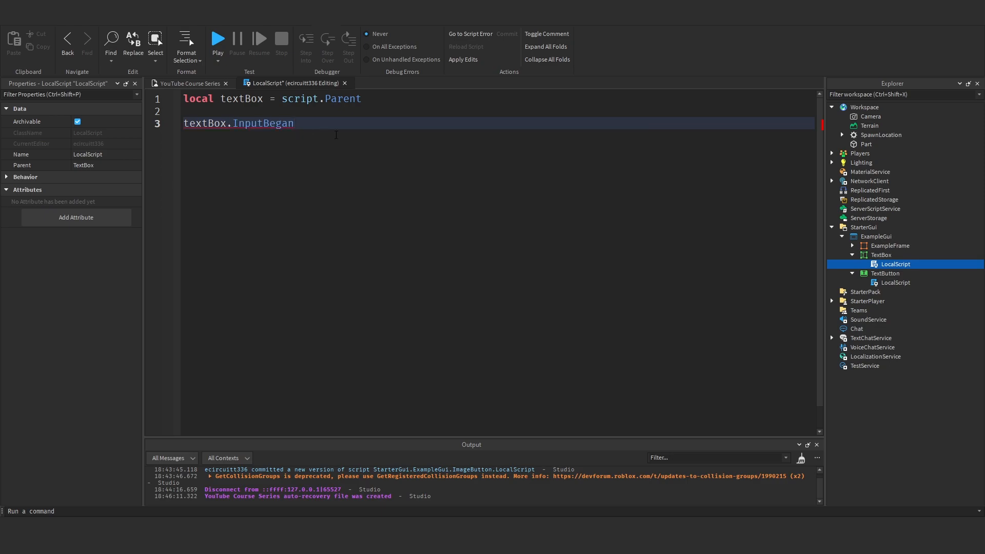
type(":Connect(function(")
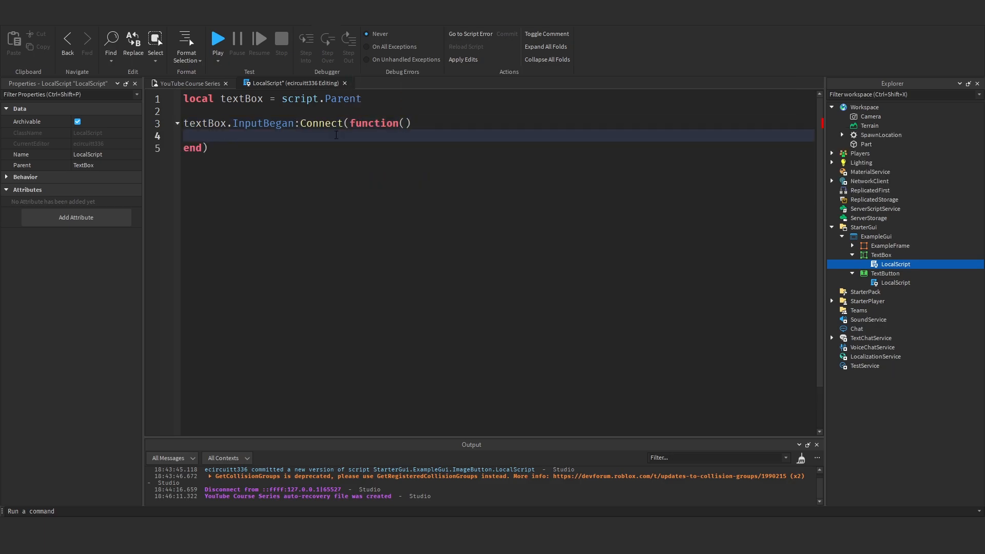
type("print(")
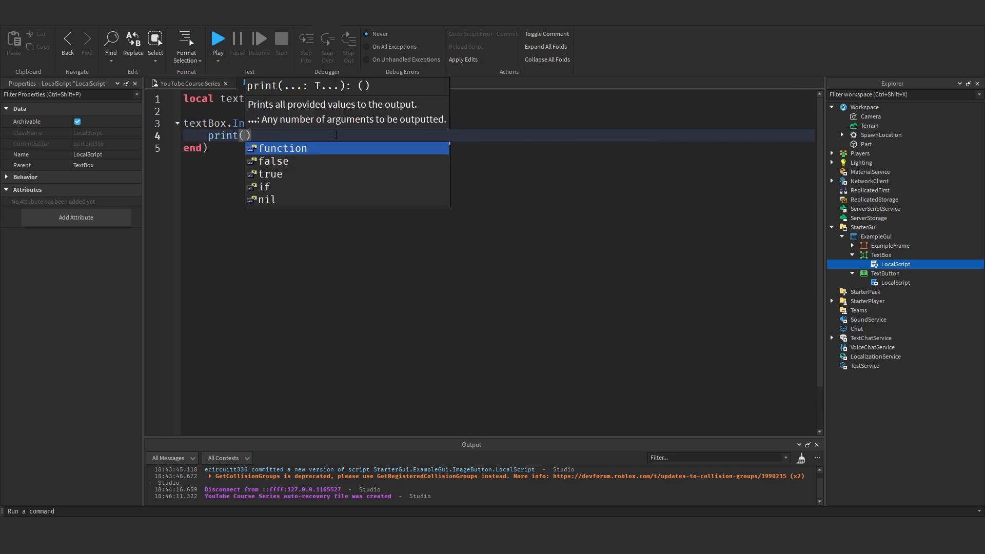
left_click(218, 39)
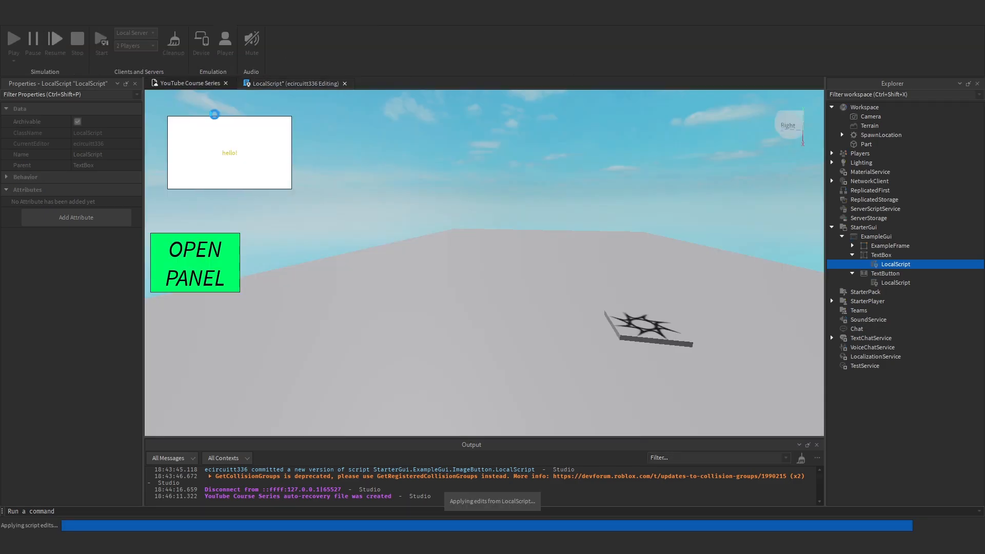
Type into the TextBox during play to trigger the Hello output
left_click(14, 40)
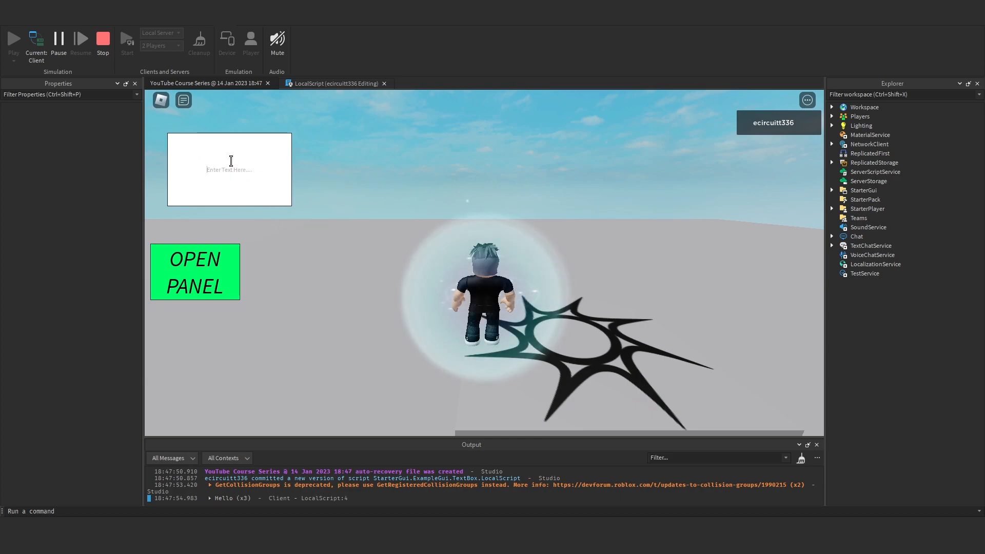
type("grsdfesdfe")
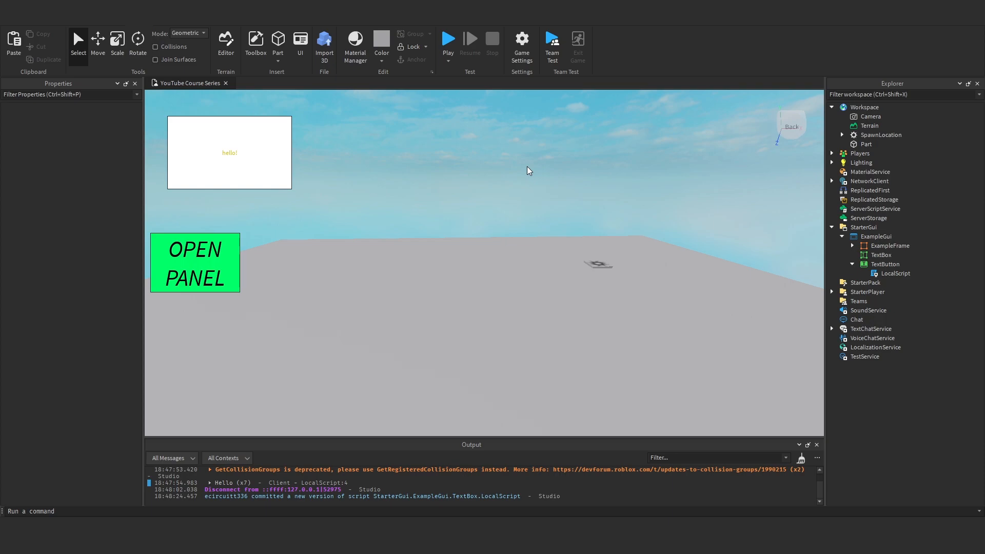
left_click(882, 254)
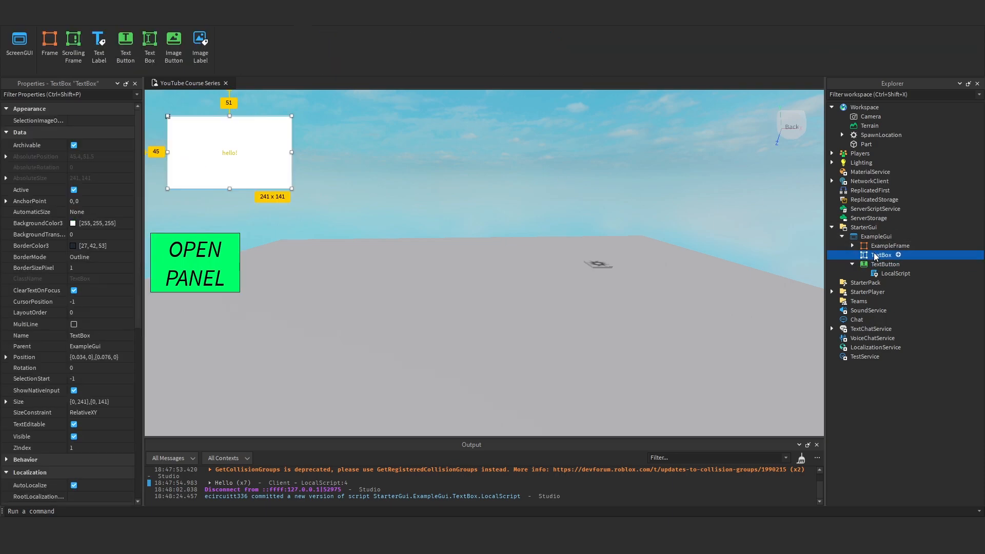